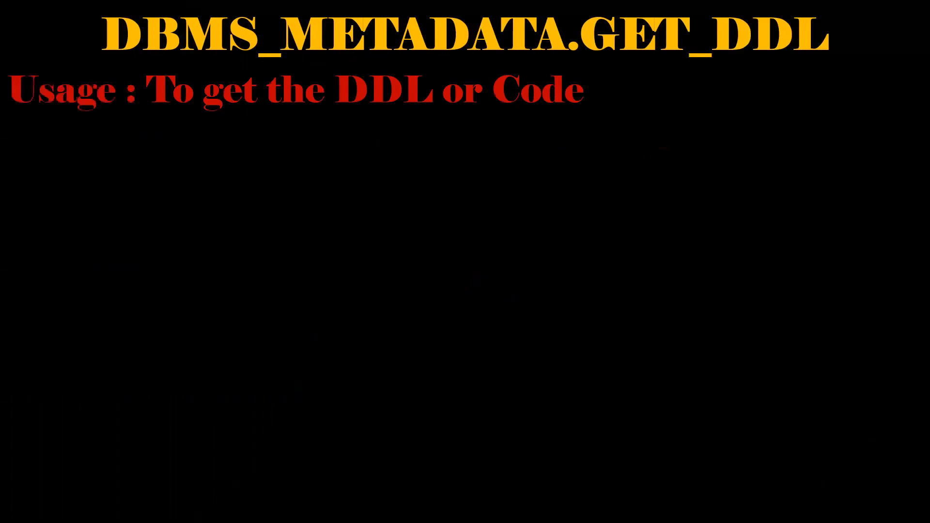
type("s")
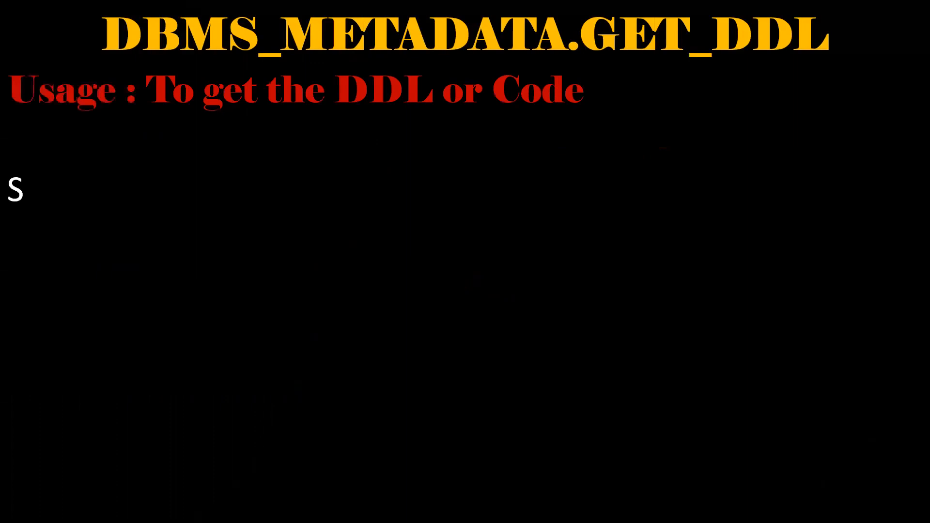